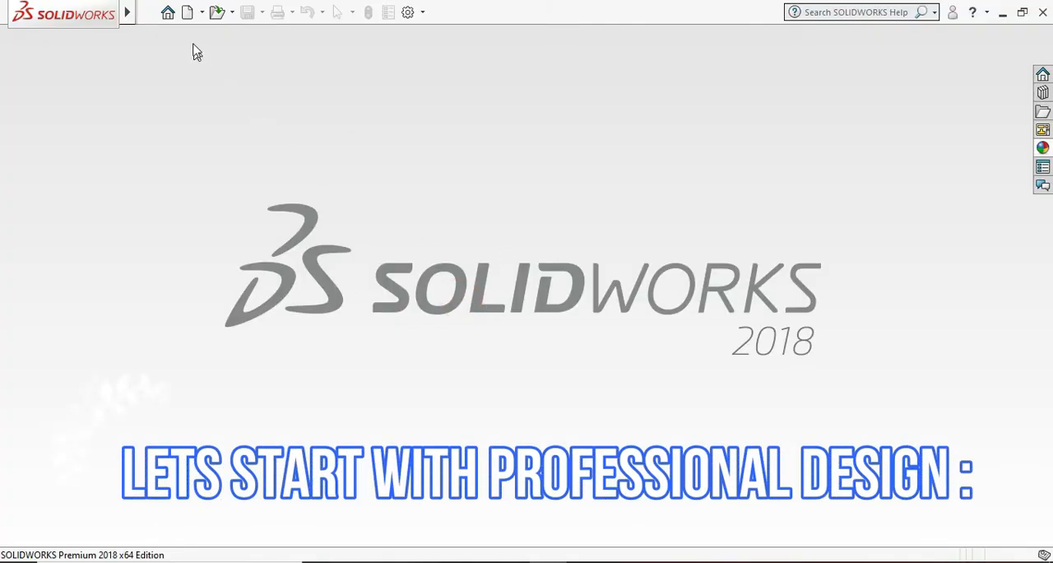
Create a new blank SOLIDWORKS part document
{"action": "left_click", "coordinate": [187, 11]}
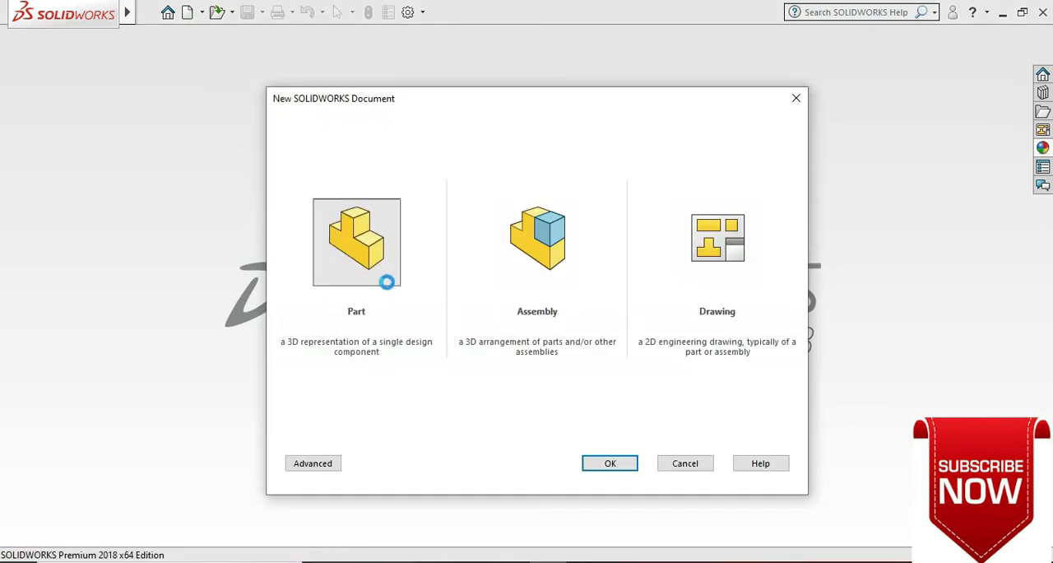
{"action": "left_click", "coordinate": [610, 462]}
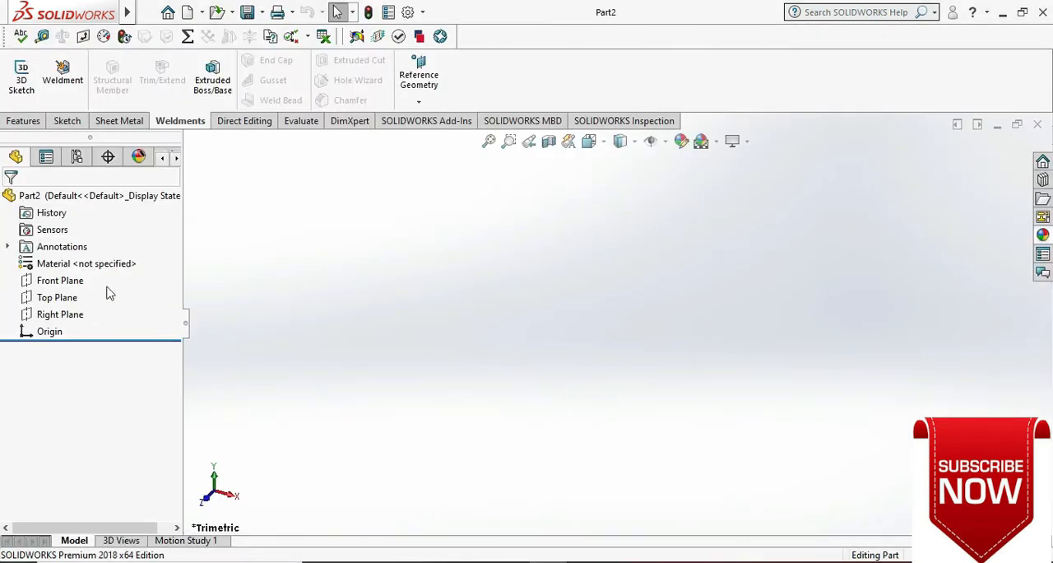
Start a new sketch on the Front Plane from its right-click menu
{"action": "right_click", "coordinate": [60, 279]}
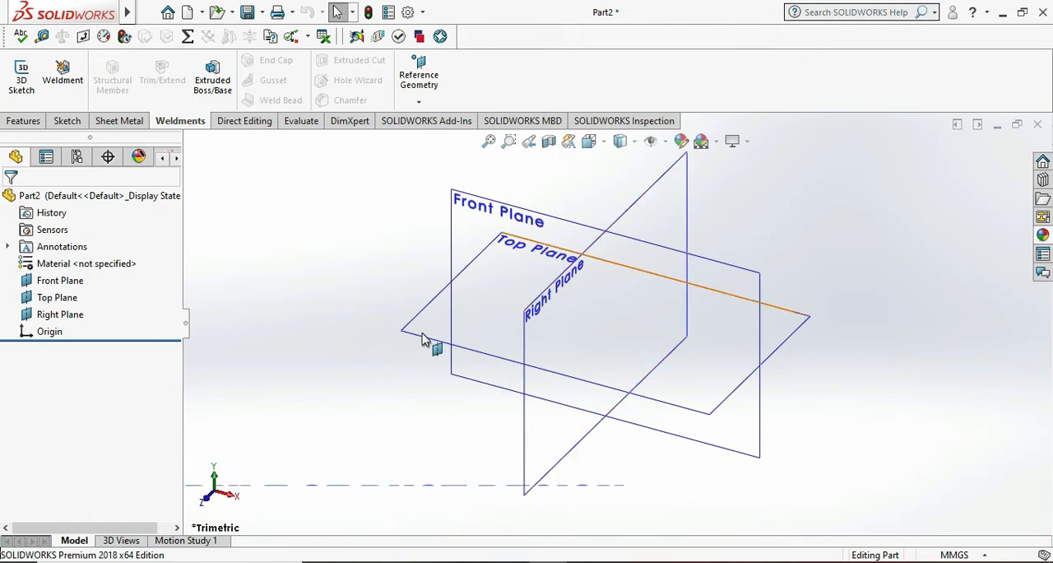
{"action": "right_click", "coordinate": [451, 206]}
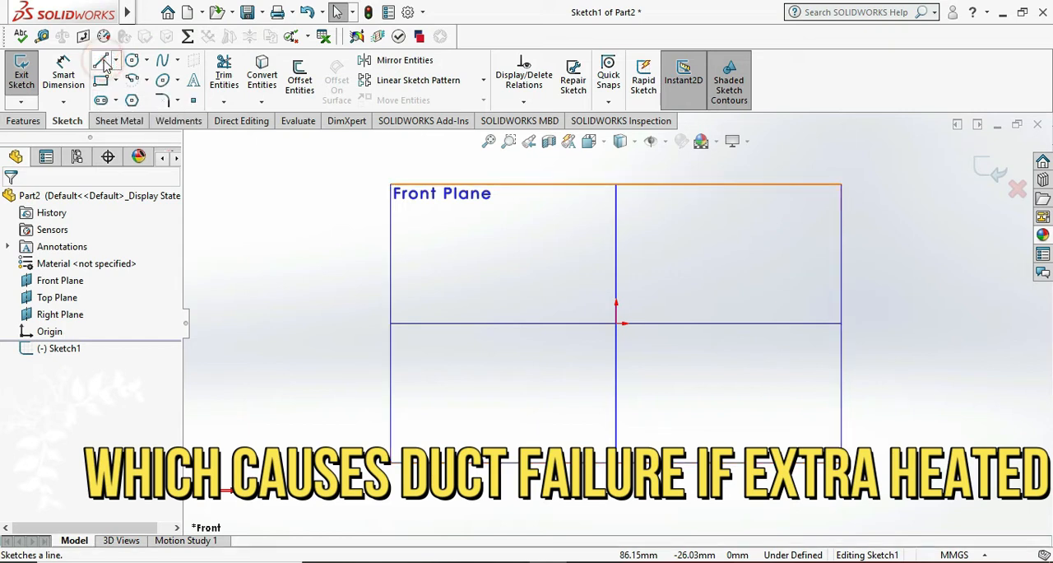
Draw the closed T-shaped duct outline from the origin with the Line tool
{"action": "left_click", "coordinate": [101, 60]}
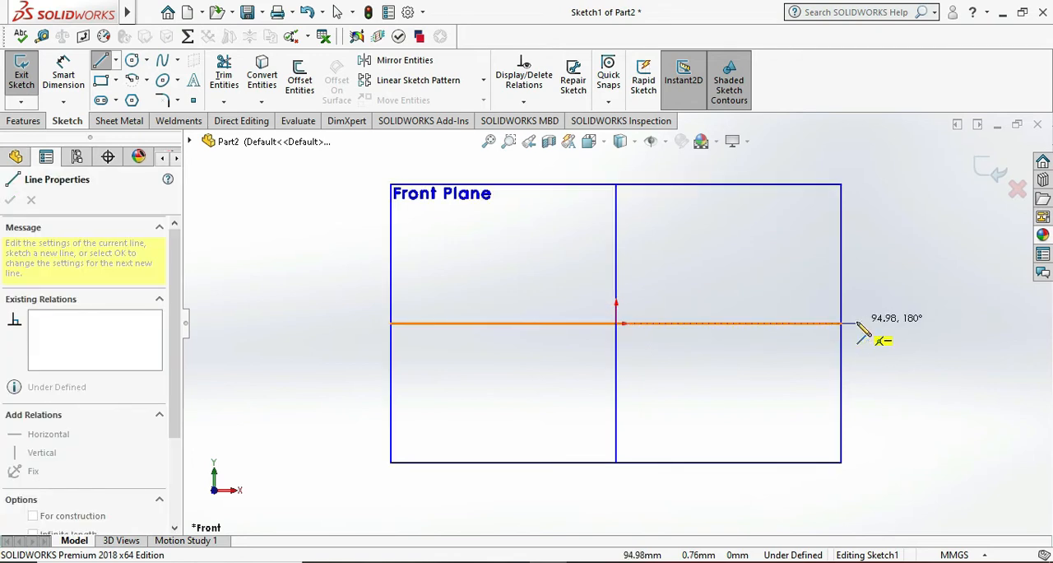
{"action": "mouse_move", "coordinate": [905, 338]}
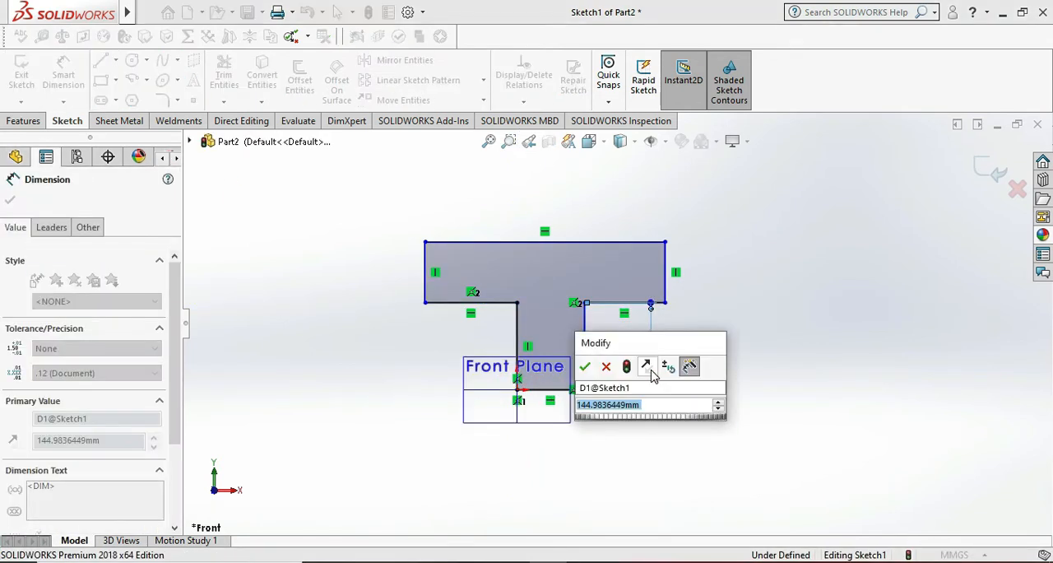
{"action": "mouse_move", "coordinate": [646, 365]}
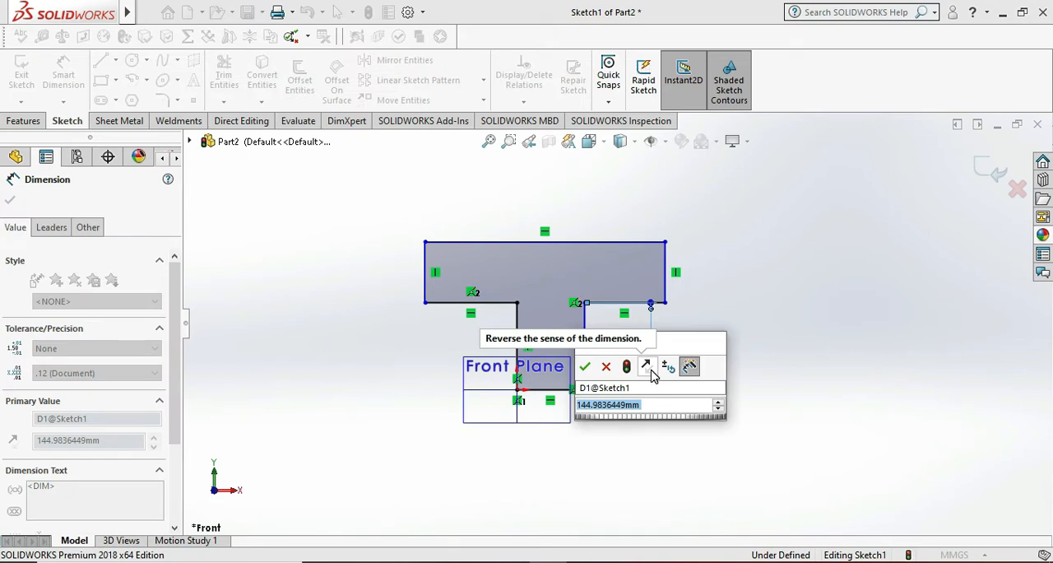
Dimension the T's vertical stem to 1000 mm
{"action": "type", "text": "1000"}
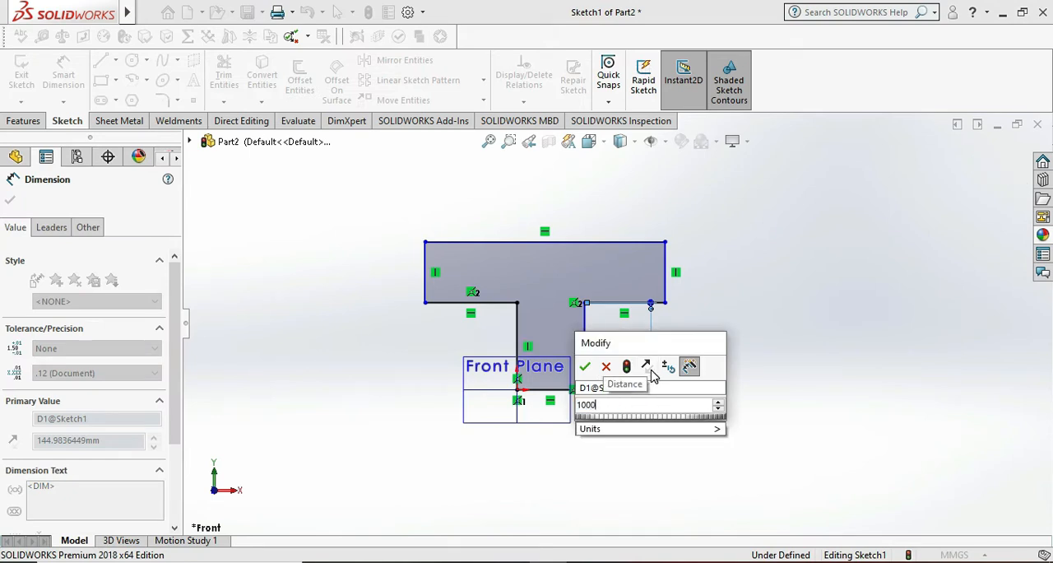
{"action": "left_click", "coordinate": [584, 366]}
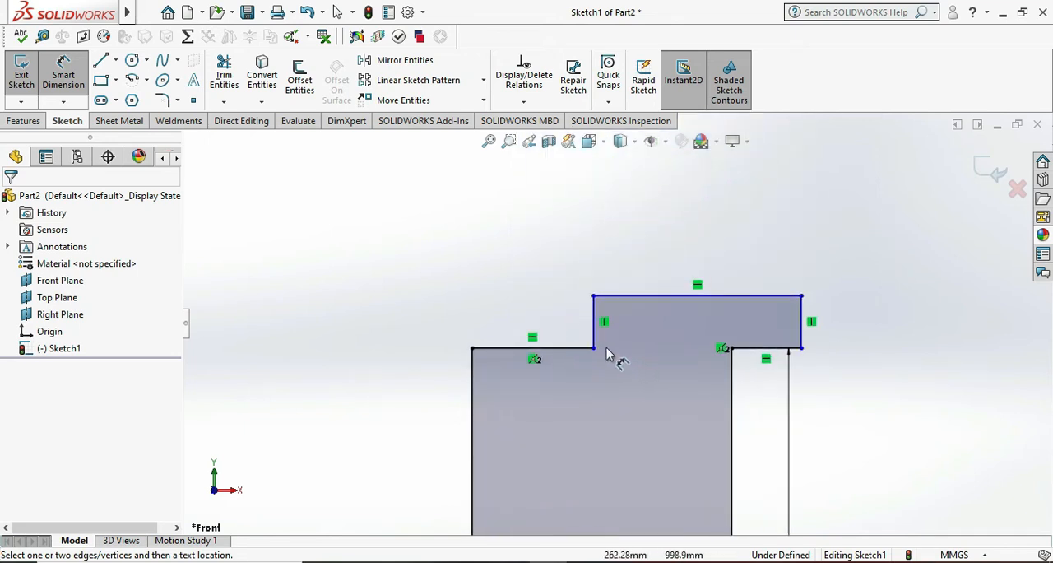
{"action": "mouse_move", "coordinate": [600, 358]}
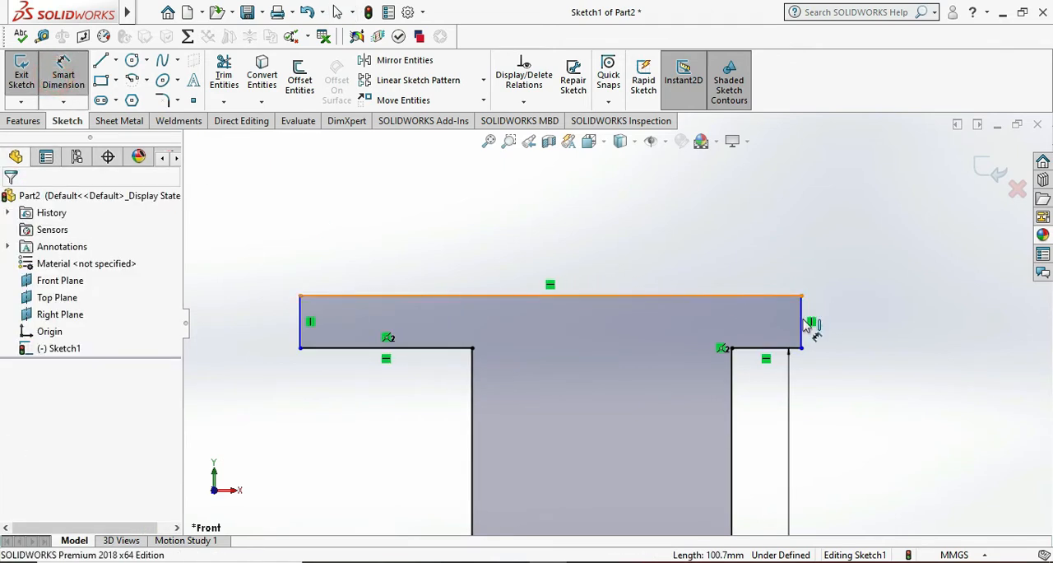
Dimension the crossbar height to 500 mm, the right arm to 700 mm, and the left arm
{"action": "left_click", "coordinate": [810, 321]}
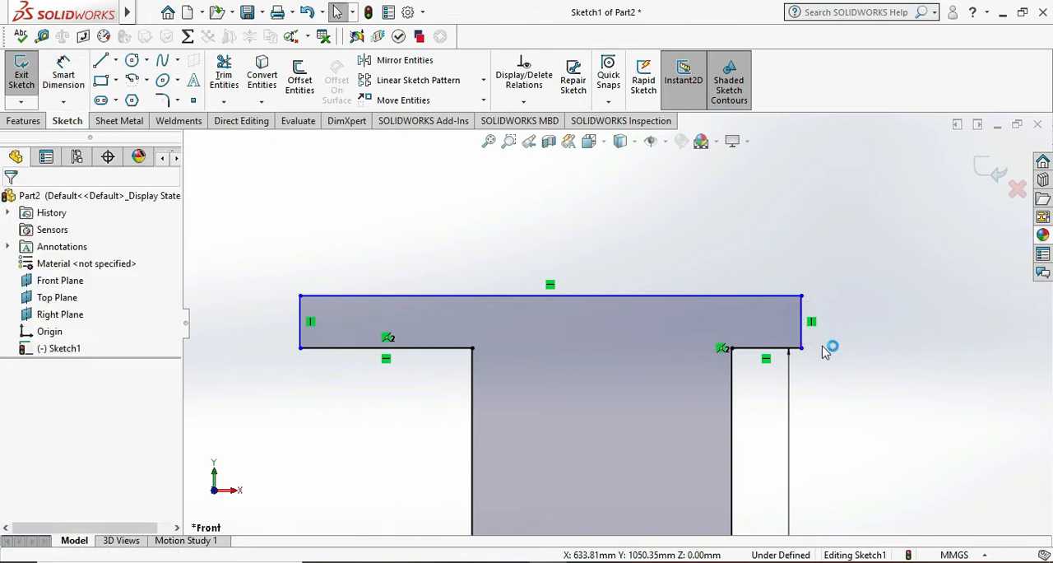
{"action": "left_click", "coordinate": [811, 321]}
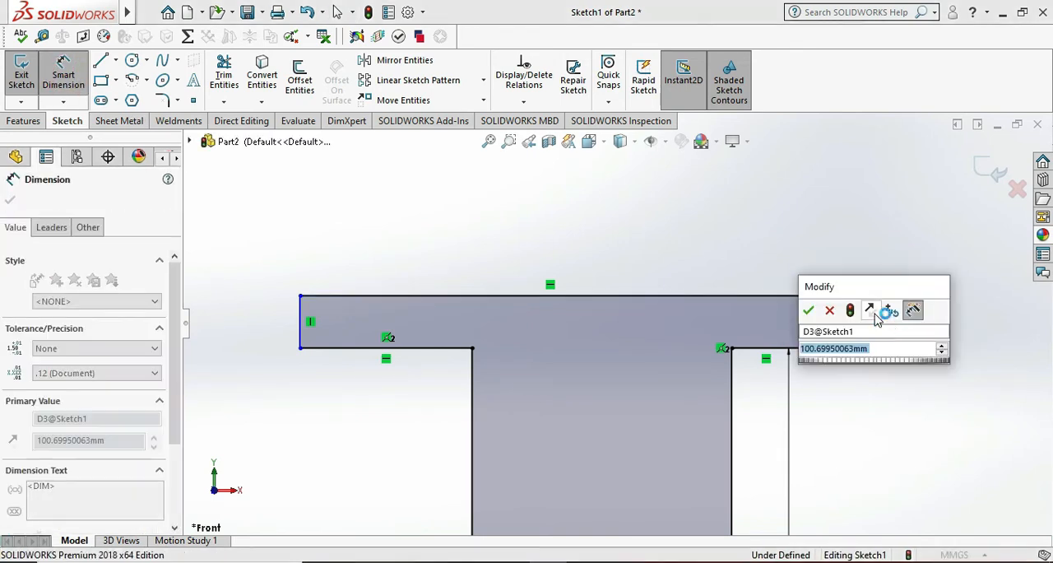
{"action": "type", "text": "5"}
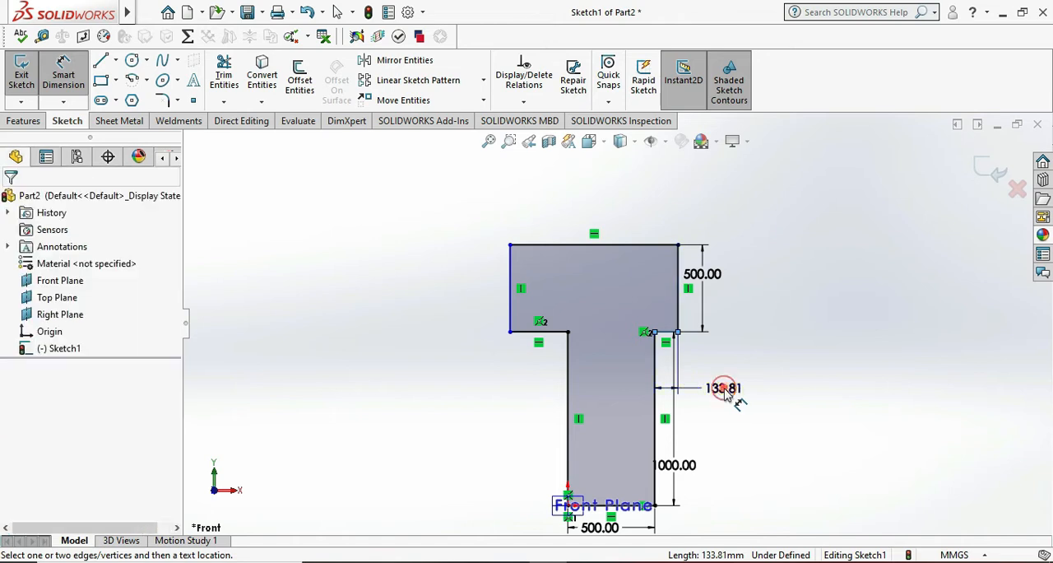
{"action": "left_click", "coordinate": [722, 388]}
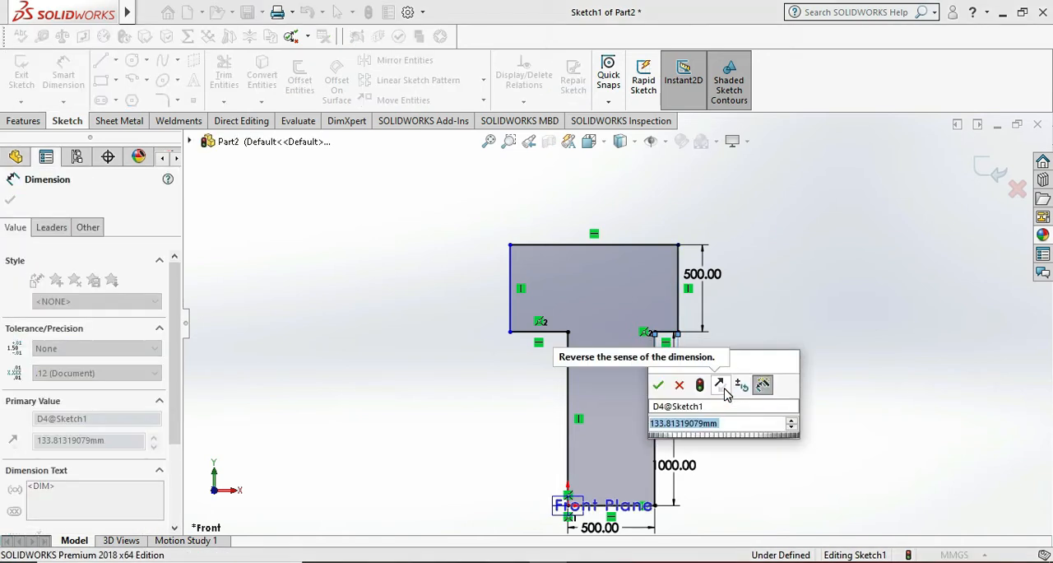
{"action": "type", "text": "500.00mm"}
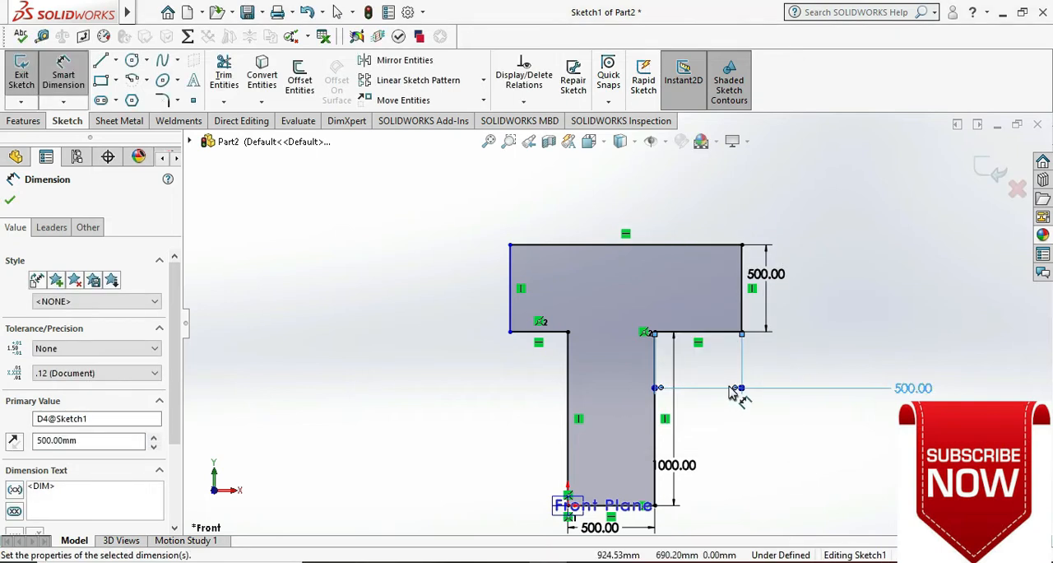
{"action": "double_click", "coordinate": [740, 387]}
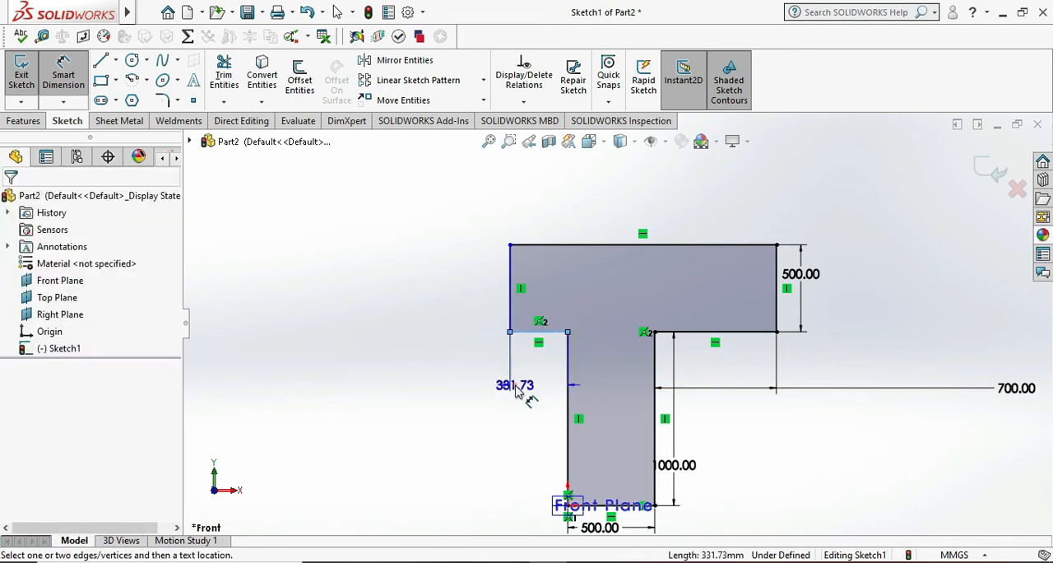
{"action": "left_click", "coordinate": [514, 384]}
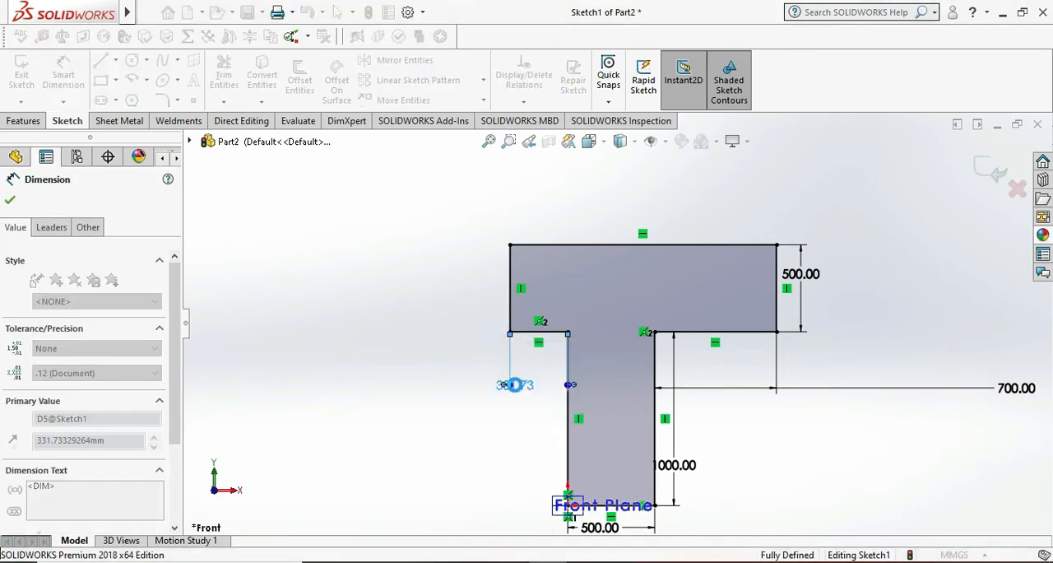
Exit the sketch and create Base-Flange1 from it with 5 mm thickness
{"action": "left_click", "coordinate": [10, 199]}
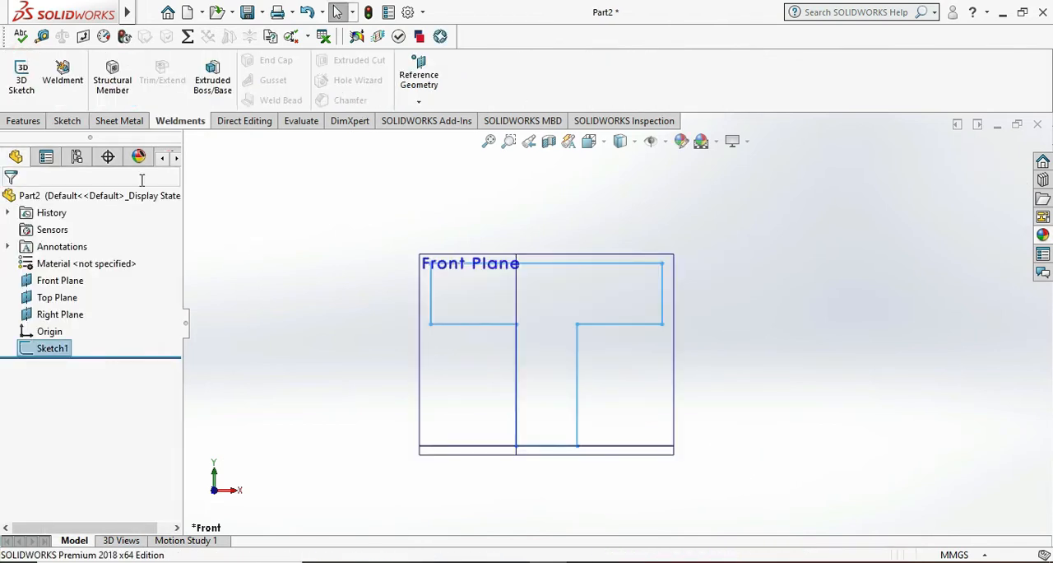
{"action": "left_click", "coordinate": [23, 120]}
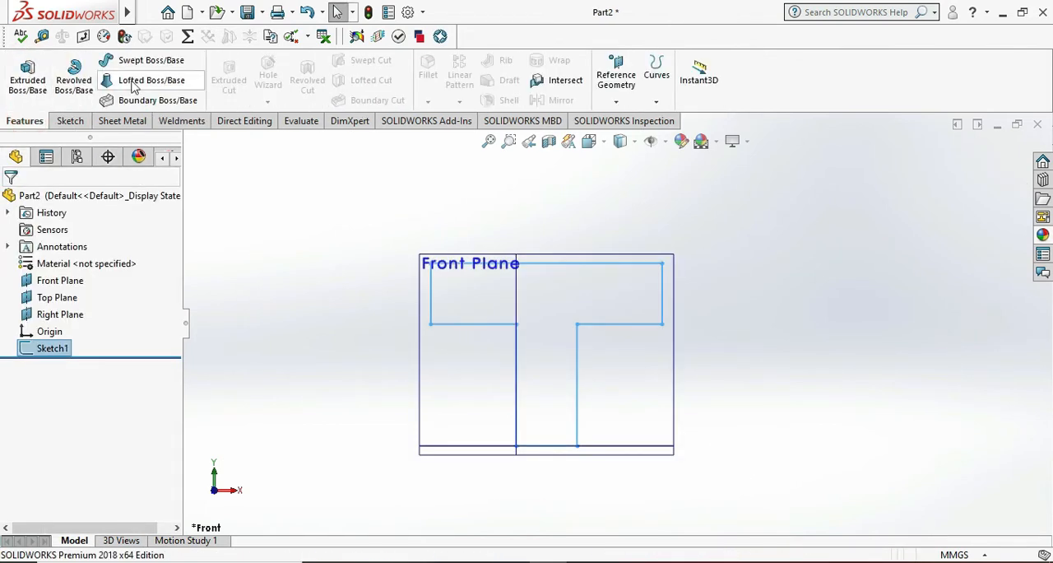
{"action": "left_click", "coordinate": [121, 120]}
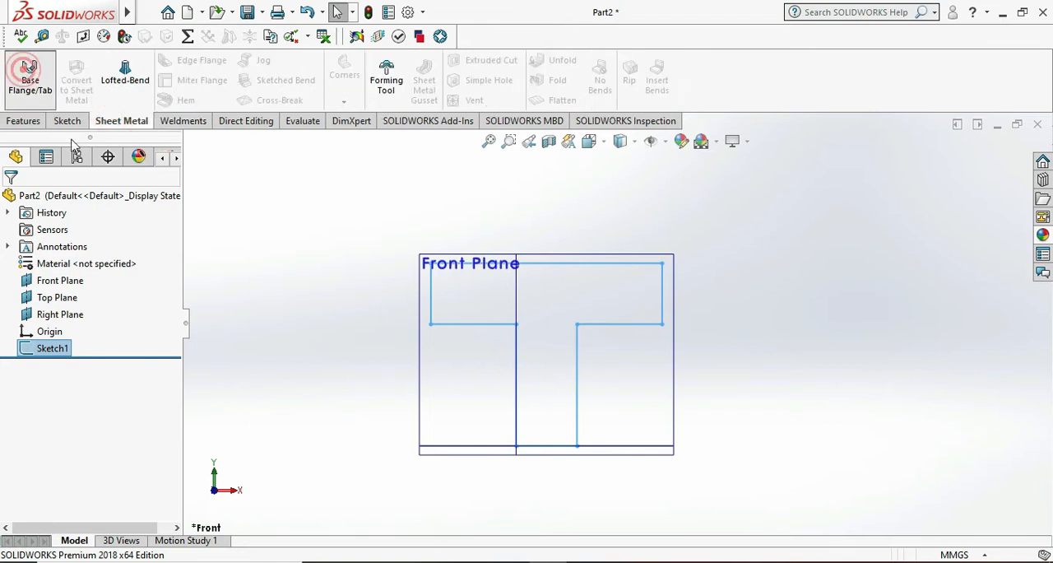
{"action": "left_click", "coordinate": [29, 78]}
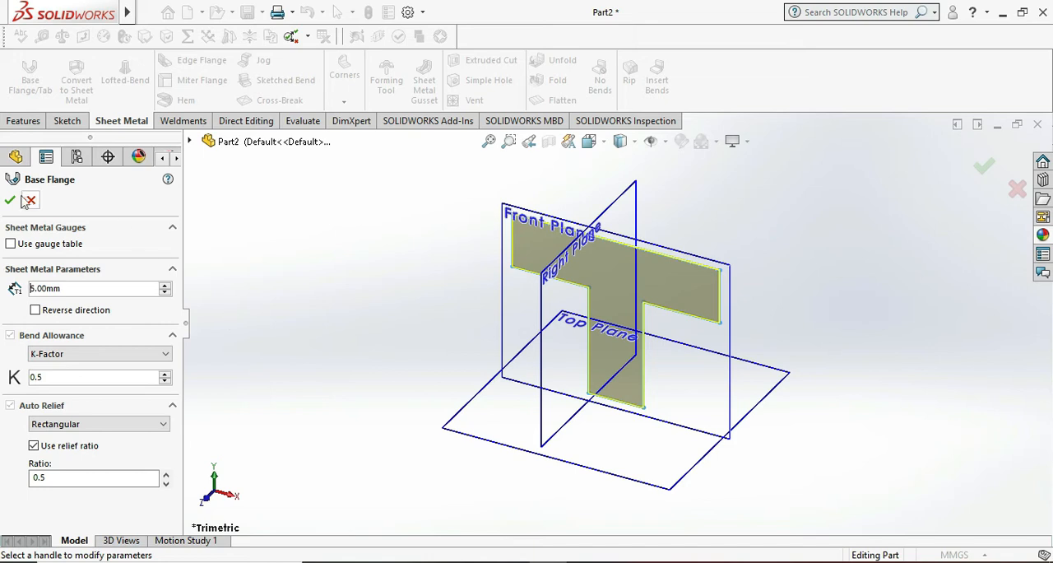
{"action": "left_click", "coordinate": [9, 200]}
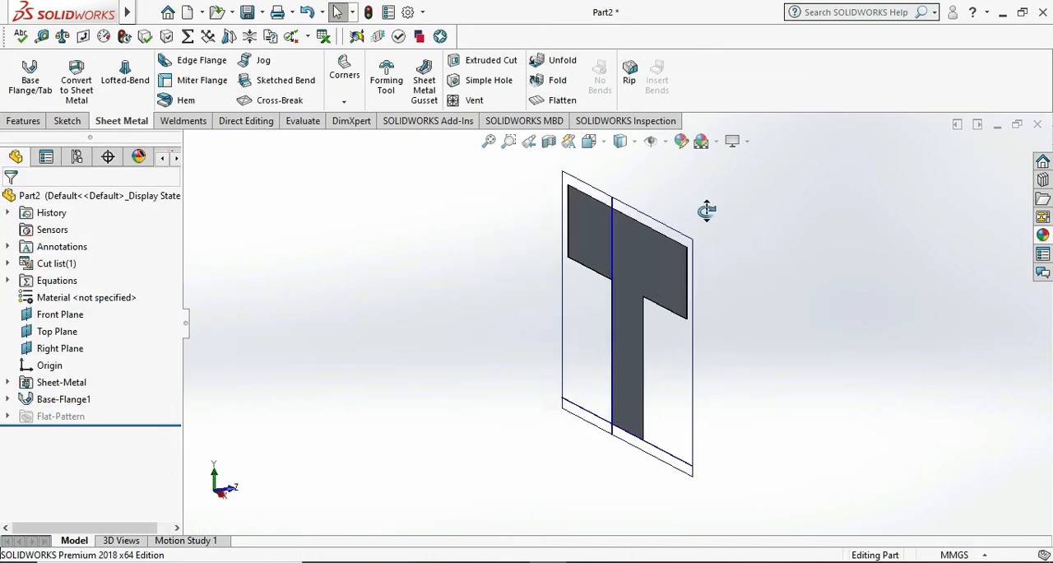
Sketch a 600 mm-wide rectangle along the flange's side and exit the sketch
{"action": "left_click_drag", "start_coordinate": [705, 210], "coordinate": [683, 303]}
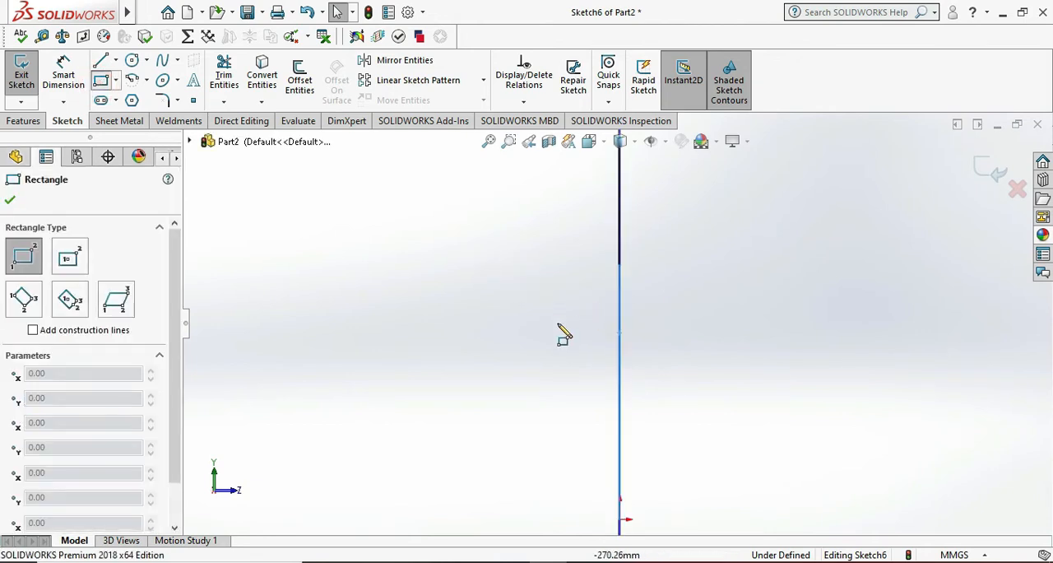
{"action": "mouse_move", "coordinate": [600, 292]}
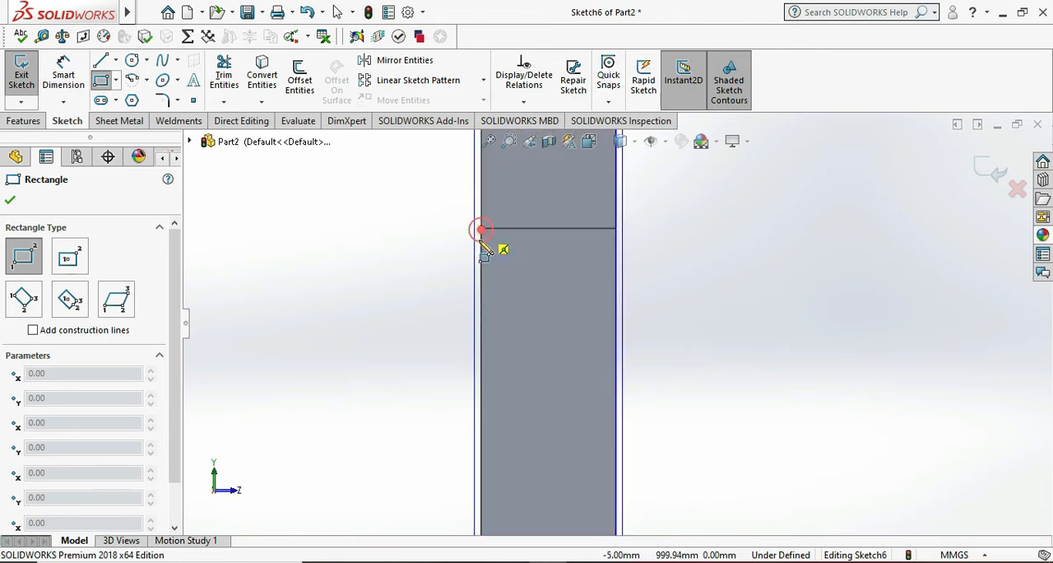
{"action": "left_click_drag", "start_coordinate": [481, 229], "coordinate": [510, 399]}
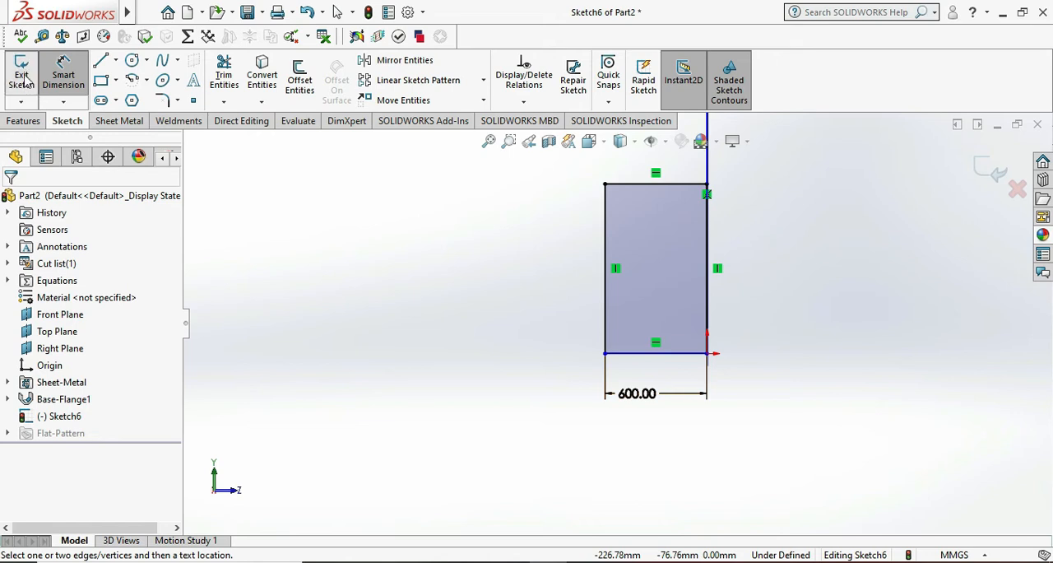
{"action": "left_click", "coordinate": [21, 74]}
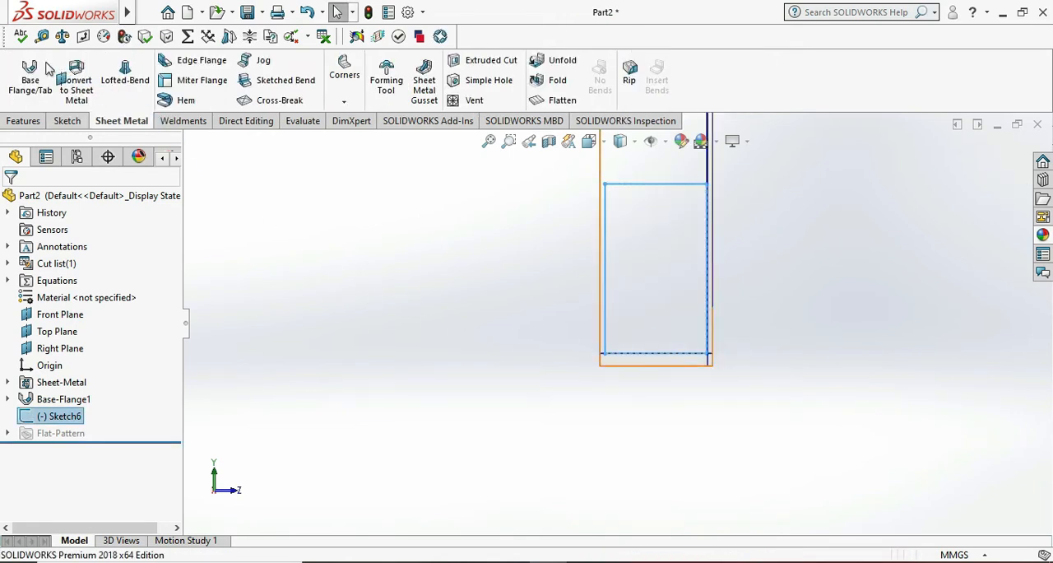
Create Base-Flange2 from the rectangle with the thickness direction reversed
{"action": "left_click", "coordinate": [30, 78]}
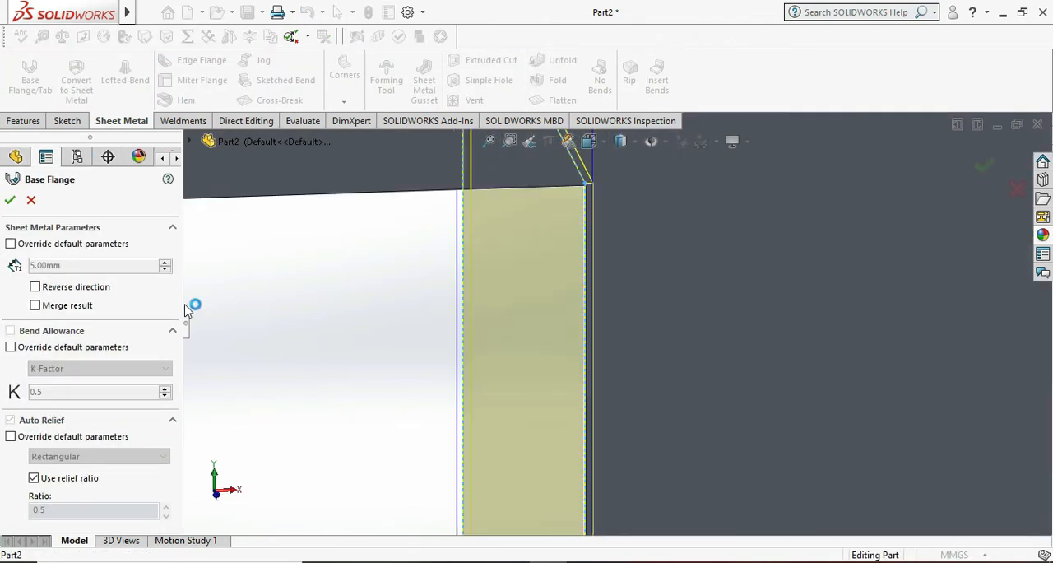
{"action": "left_click", "coordinate": [35, 286]}
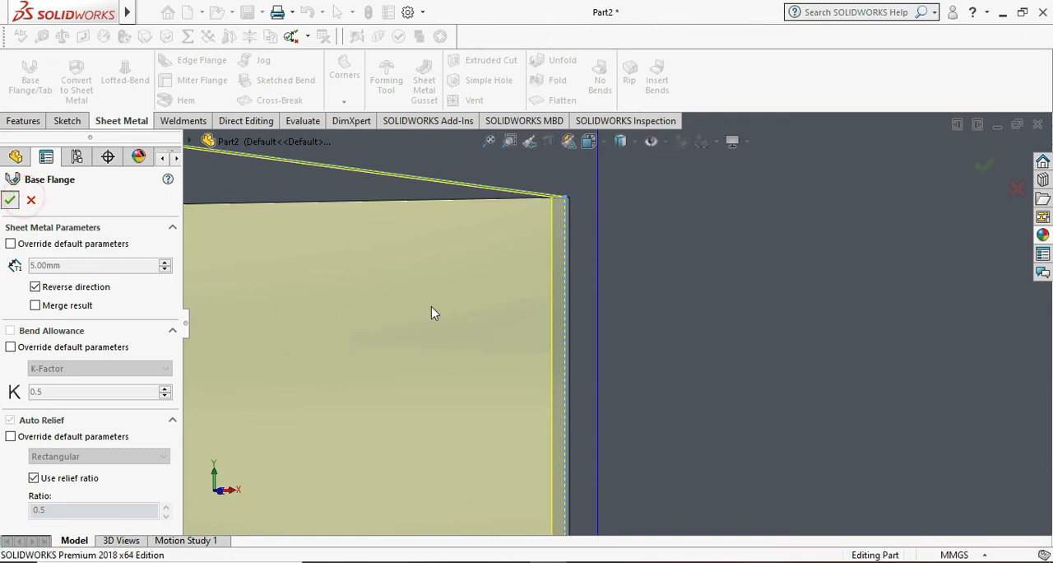
{"action": "left_click", "coordinate": [9, 200]}
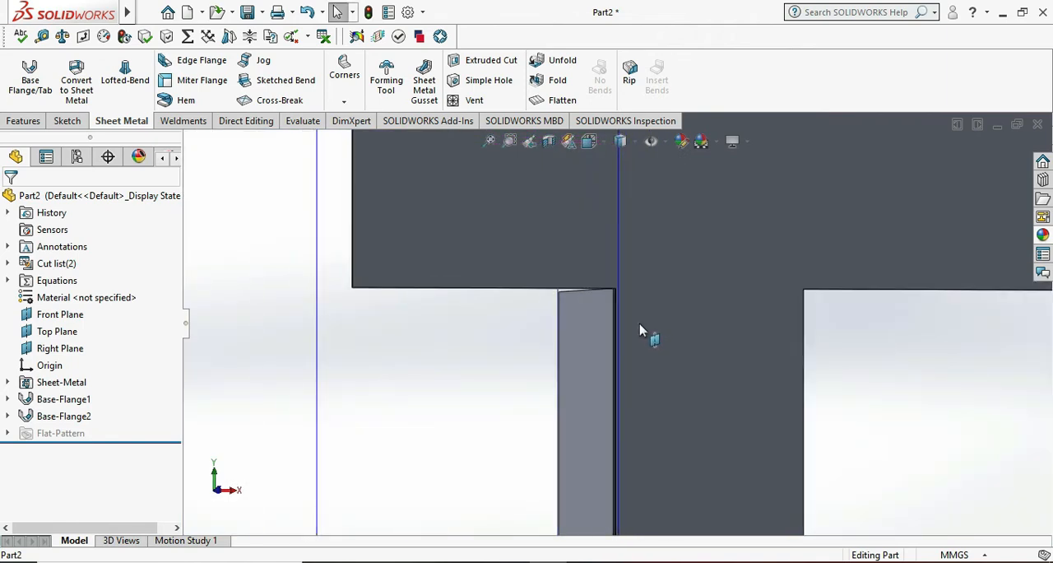
Add an edge flange with a 700 mm blind length
{"action": "left_click", "coordinate": [201, 59]}
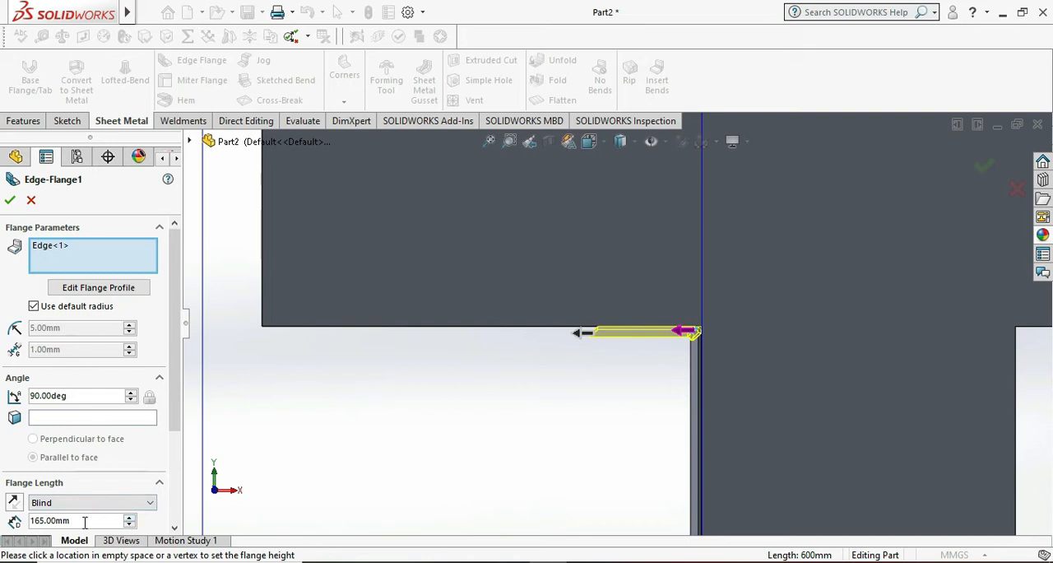
{"action": "type", "text": "700"}
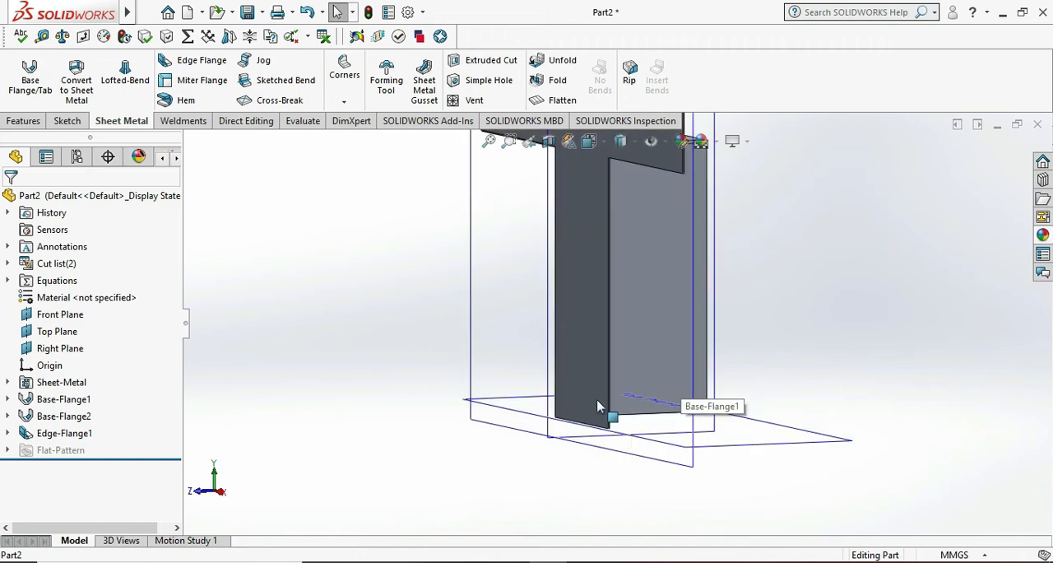
Sketch a fully defined rectangle on Base-Flange1's face and exit the sketch
{"action": "left_click", "coordinate": [611, 366]}
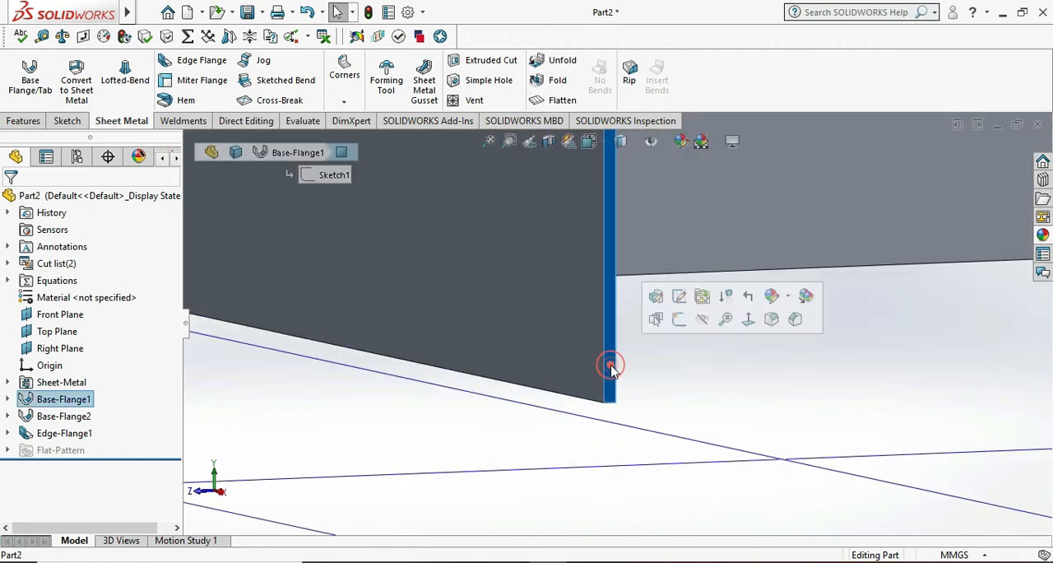
{"action": "left_click", "coordinate": [610, 366]}
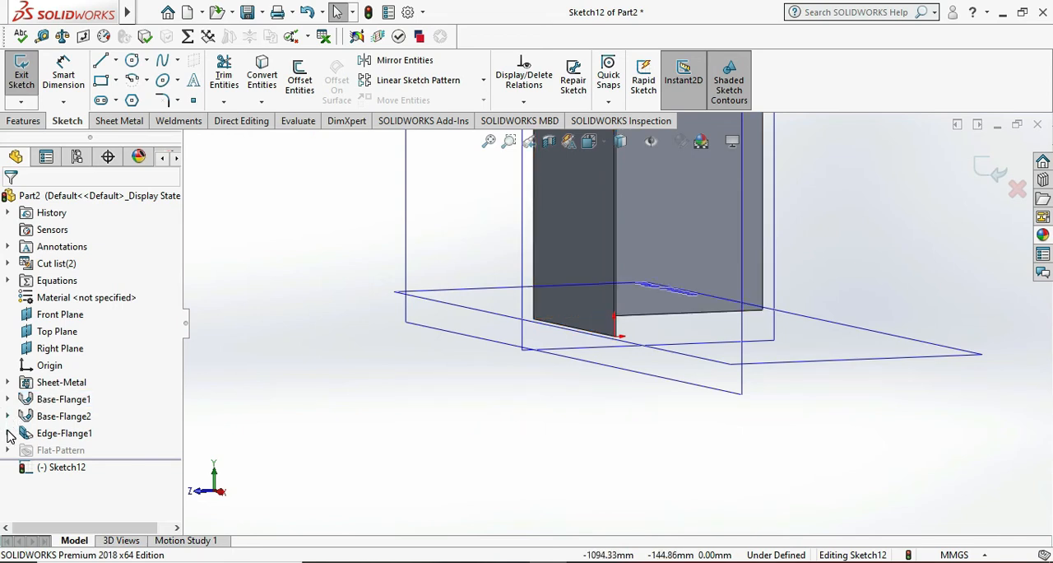
{"action": "left_click", "coordinate": [8, 433]}
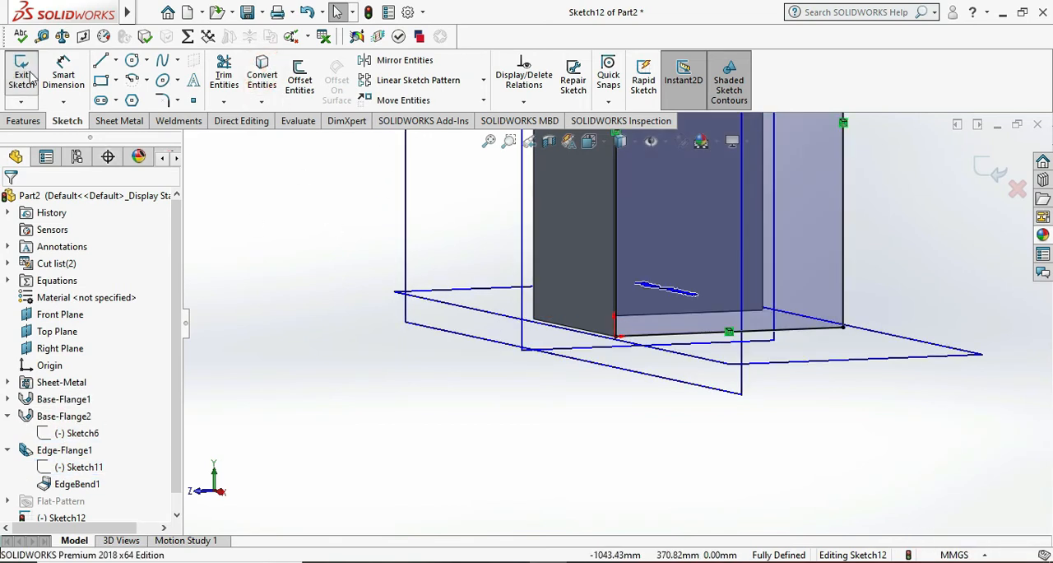
{"action": "left_click", "coordinate": [21, 74]}
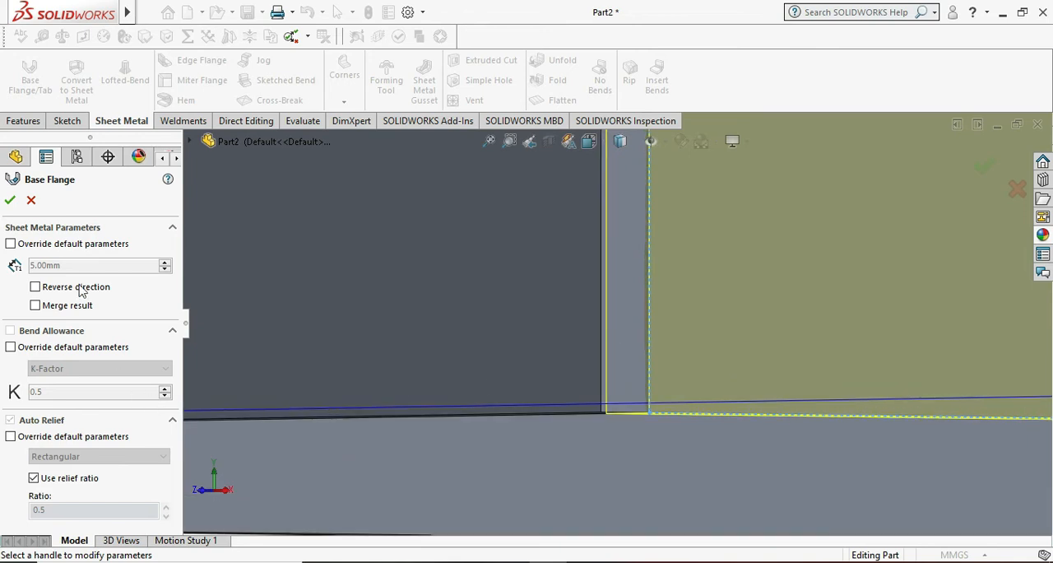
Accept the base flange closing one side of the T's stem
{"action": "left_click", "coordinate": [35, 286]}
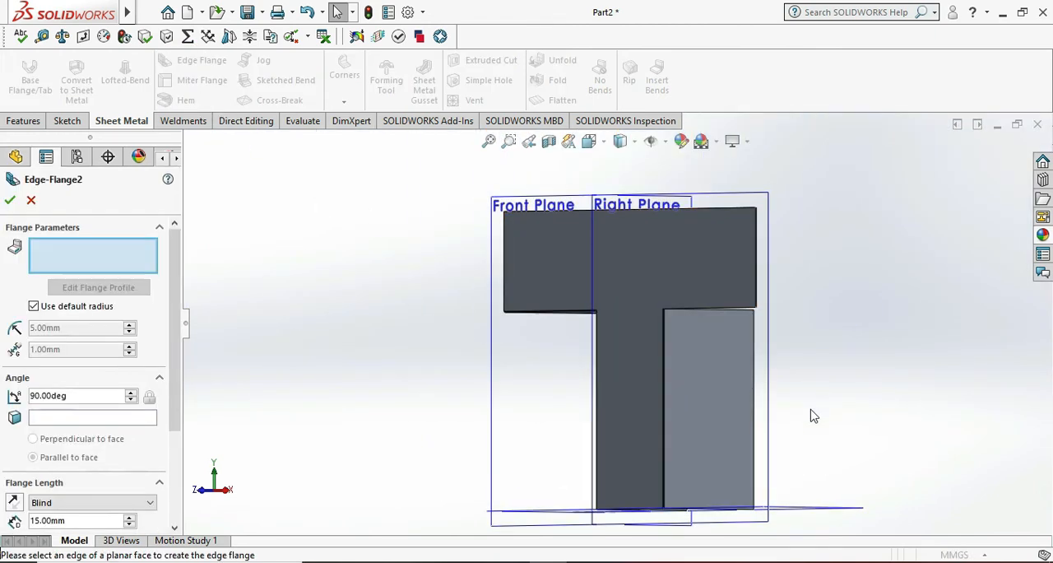
Pick the side panel's top edge under the T's arm for Edge-Flange2
{"action": "left_click", "coordinate": [716, 309]}
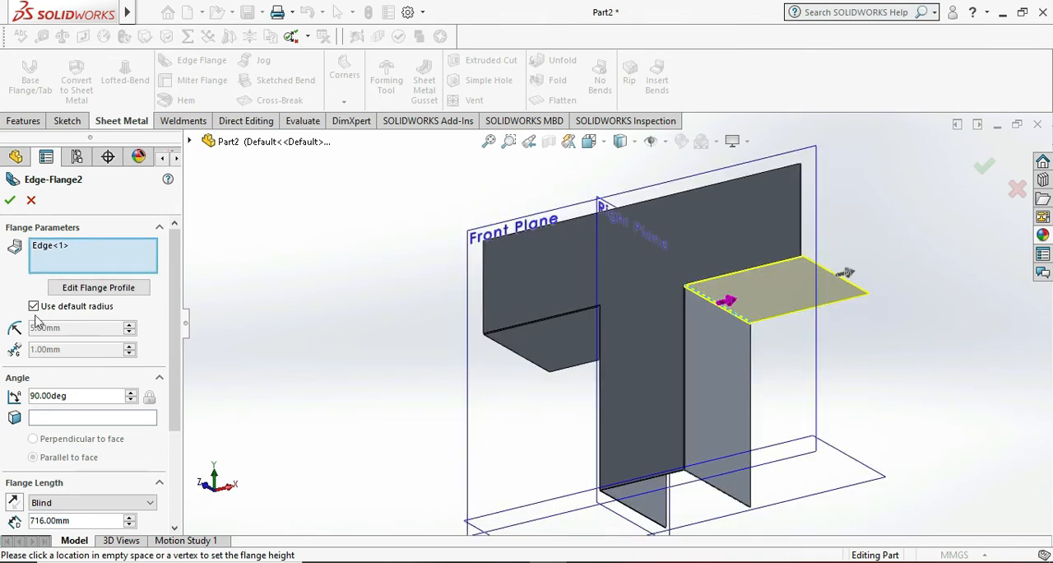
{"action": "scroll", "scroll_direction": "down", "scroll_amount": 3}
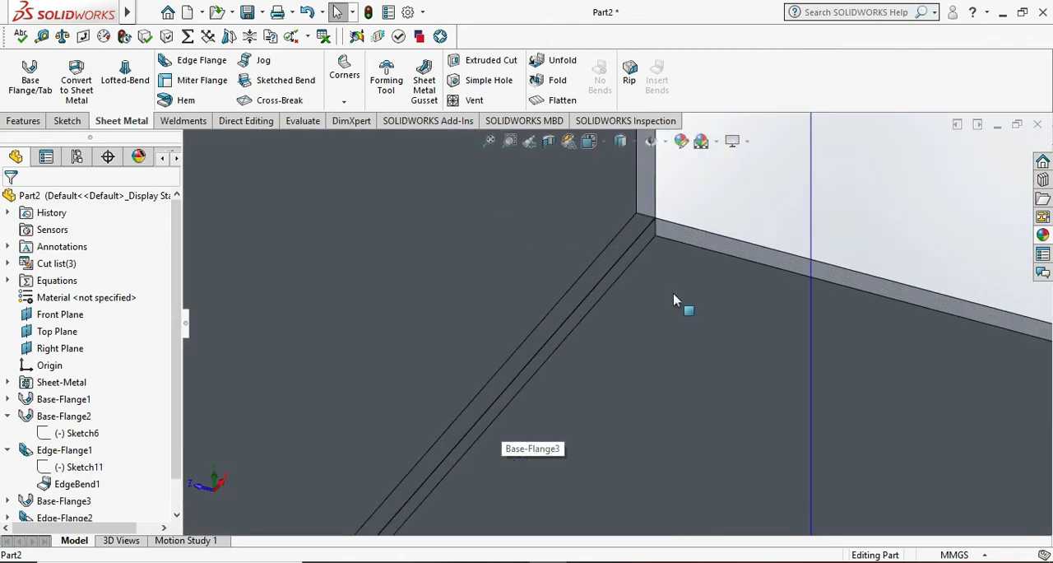
Orbit to the top corner and sketch on the duct's open top face
{"action": "left_click_drag", "start_coordinate": [674, 300], "coordinate": [683, 338]}
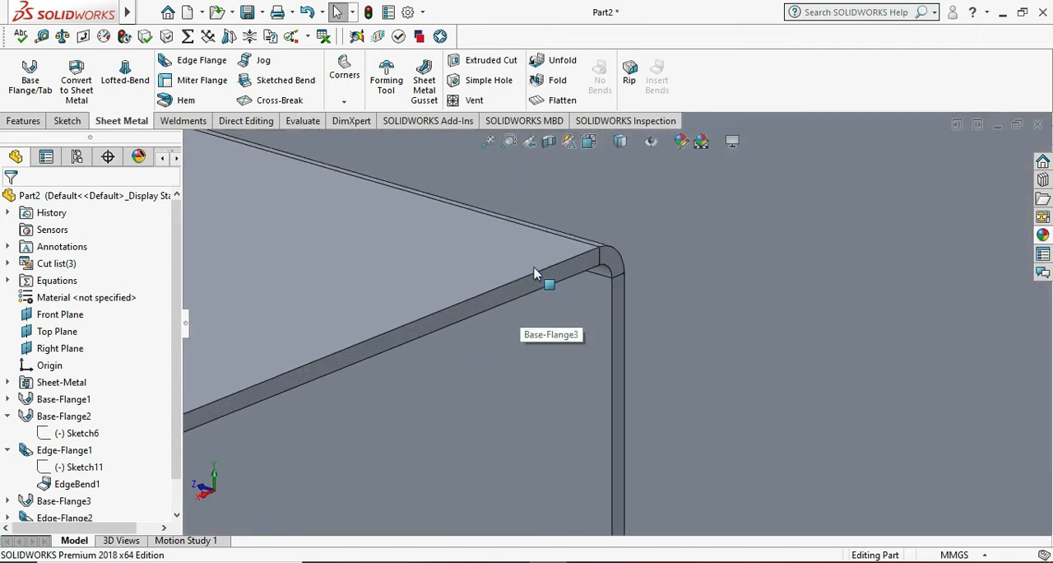
{"action": "right_click", "coordinate": [549, 284]}
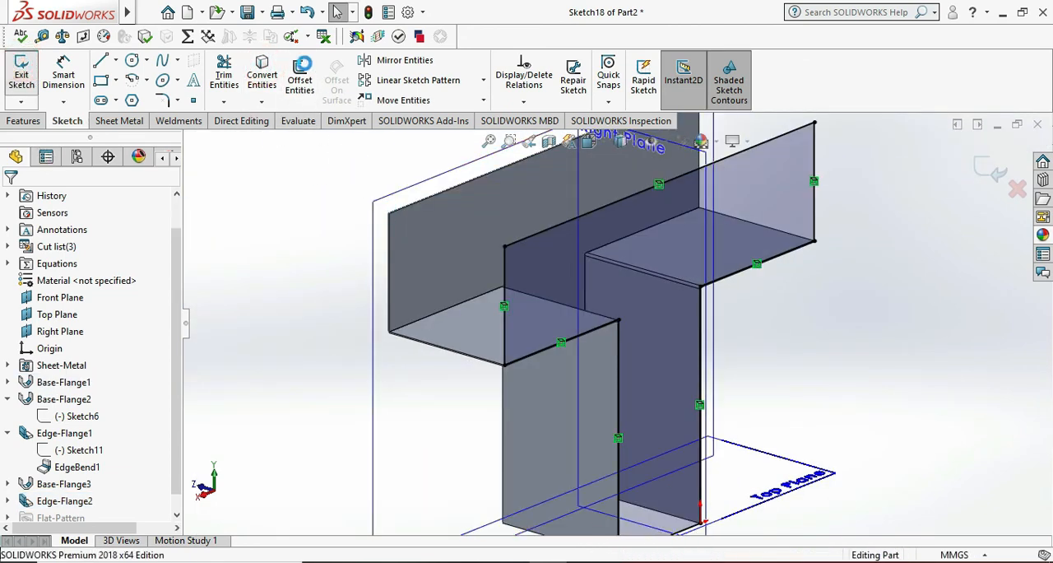
Exit Sketch18 and turn it into a 5 mm base flange covering the top
{"action": "left_click", "coordinate": [21, 74]}
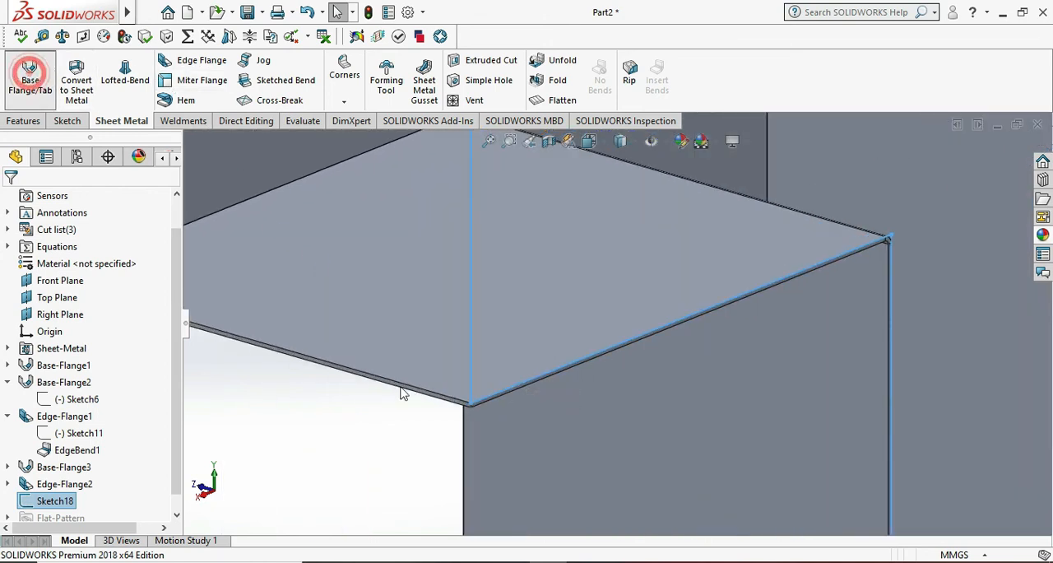
{"action": "left_click", "coordinate": [30, 78]}
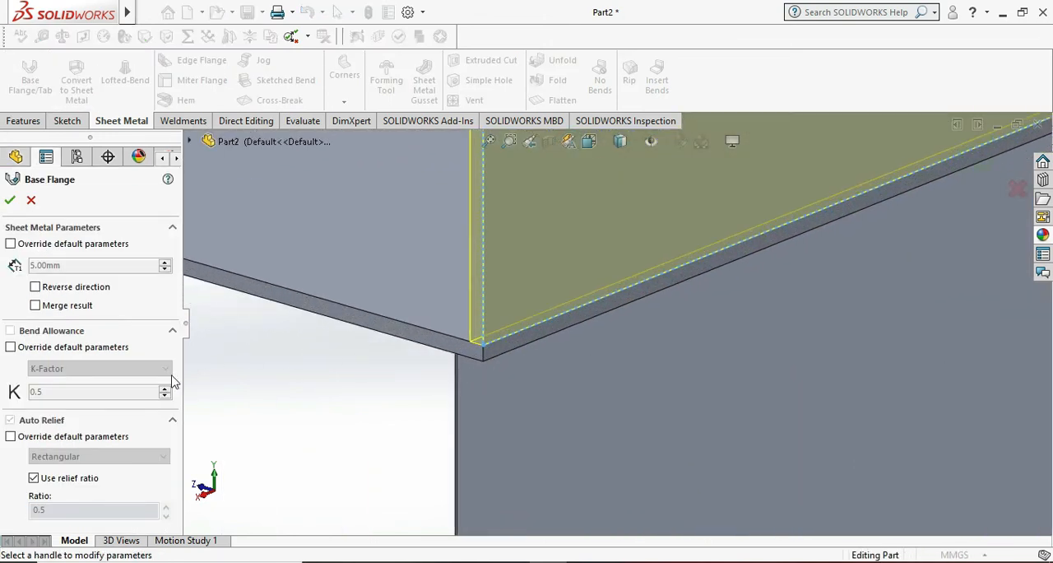
{"action": "left_click", "coordinate": [35, 286]}
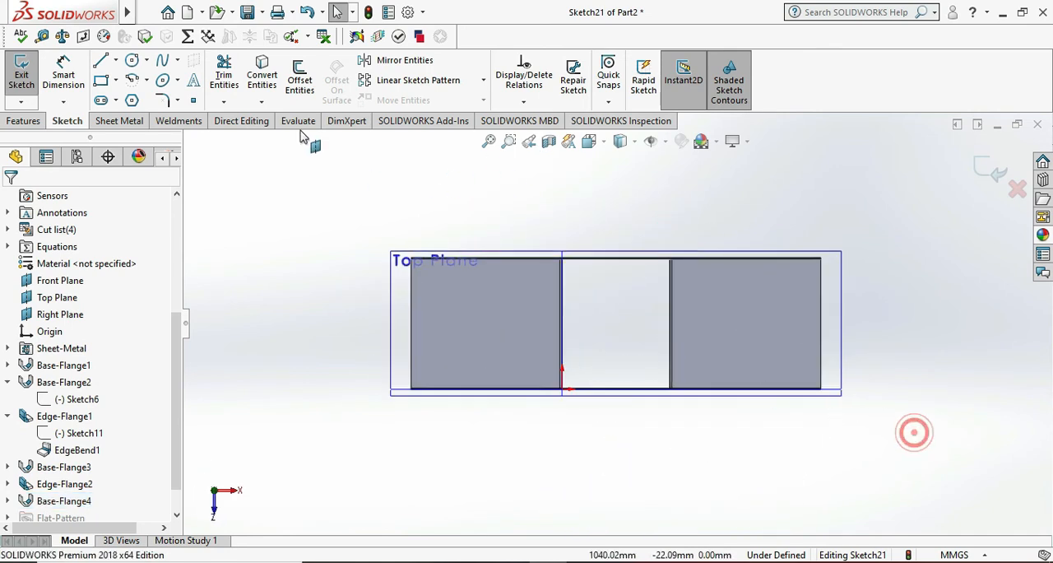
Build a 5 mm base flange from the Top Plane sketch, reversing its direction
{"action": "left_click", "coordinate": [100, 80]}
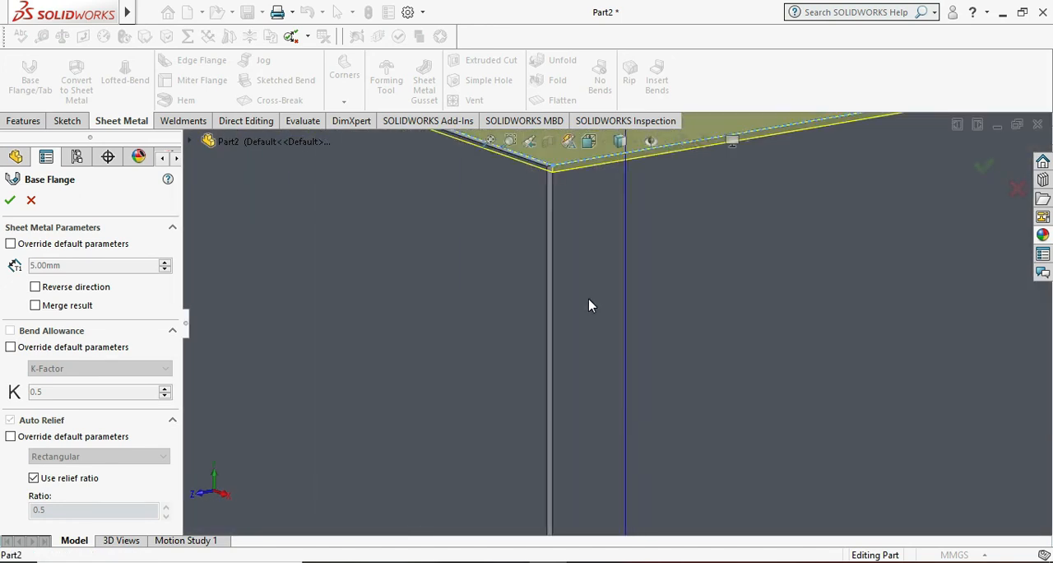
{"action": "left_click", "coordinate": [35, 286]}
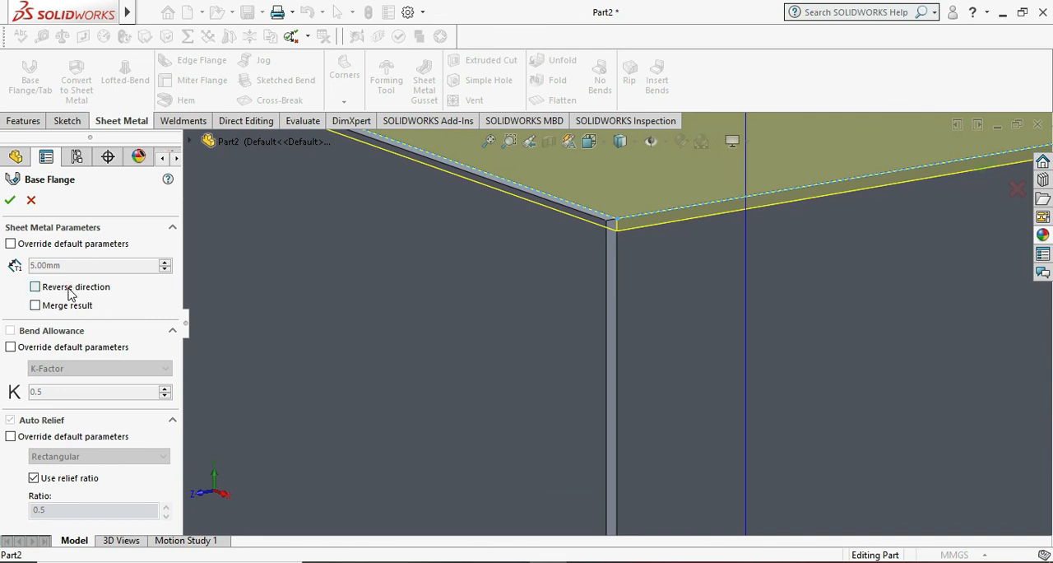
{"action": "left_click", "coordinate": [9, 200]}
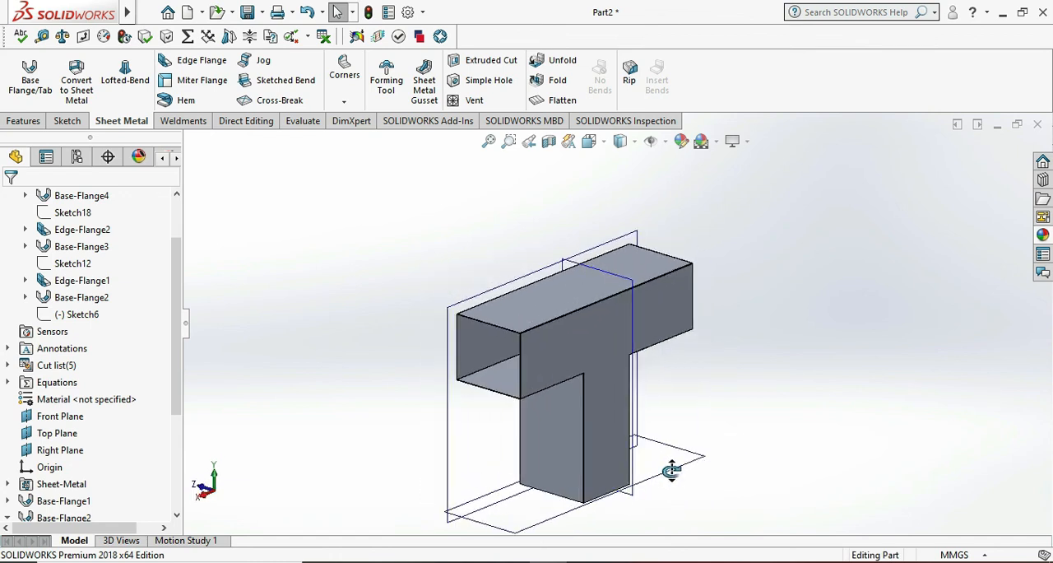
Hide the reference planes and rotate the closed T-shaped duct for inspection
{"action": "left_click", "coordinate": [649, 141]}
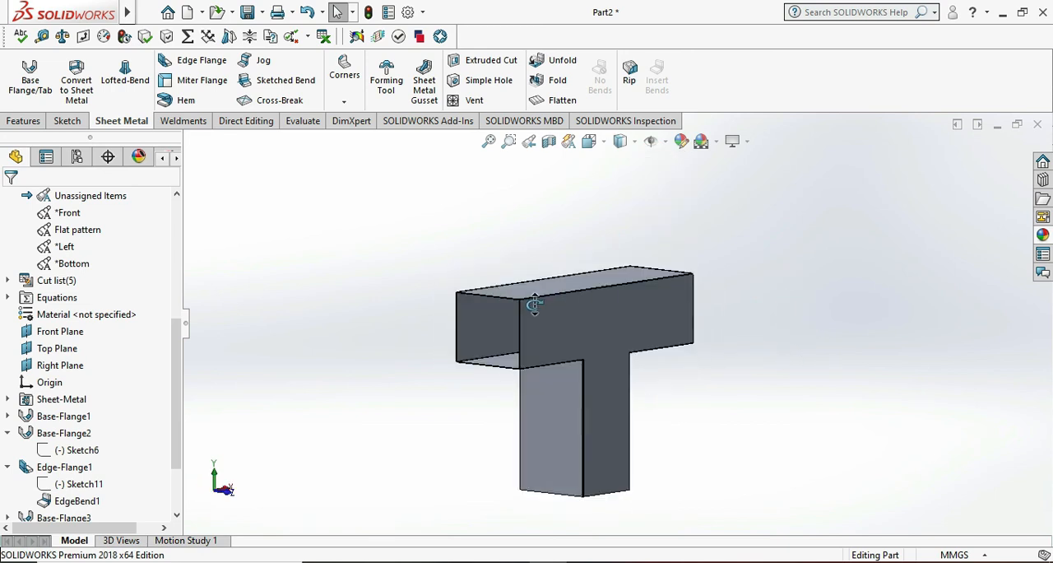
{"action": "left_click_drag", "start_coordinate": [534, 304], "coordinate": [381, 454]}
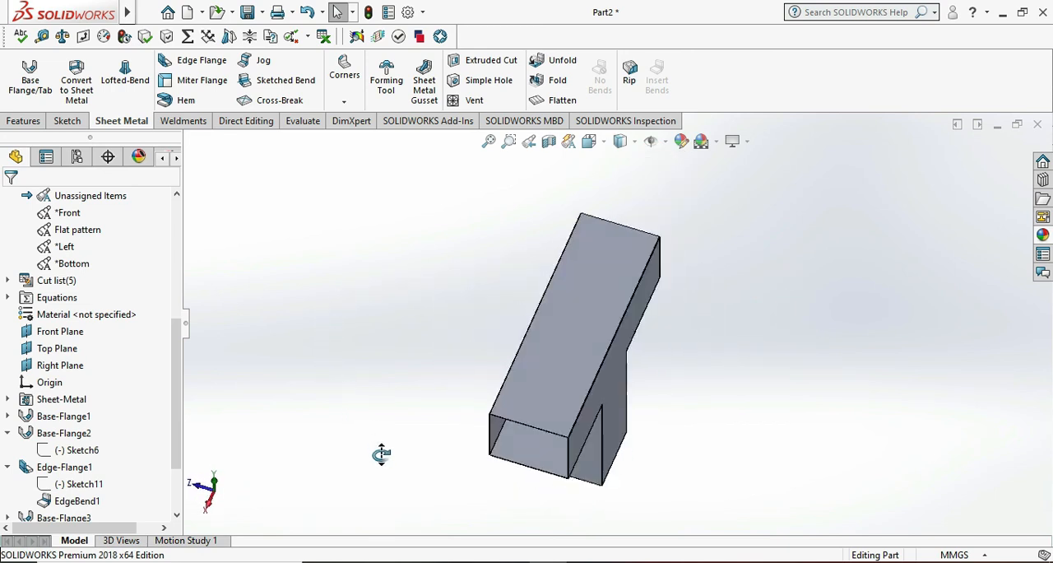